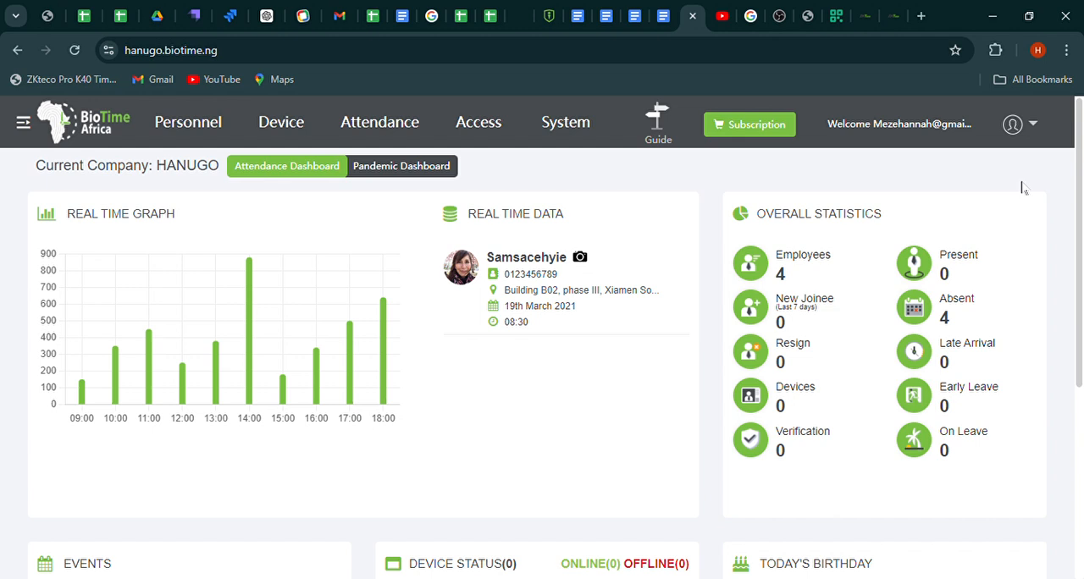
mouse_move(793, 164)
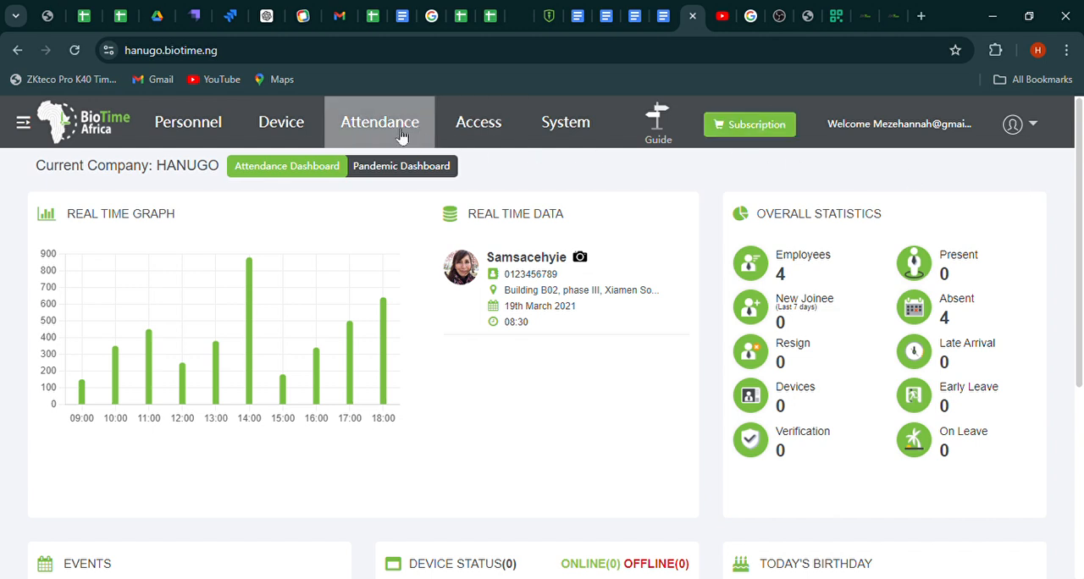
- Go to the Attendance section showing the Global Rule calculation settings
left_click(379, 122)
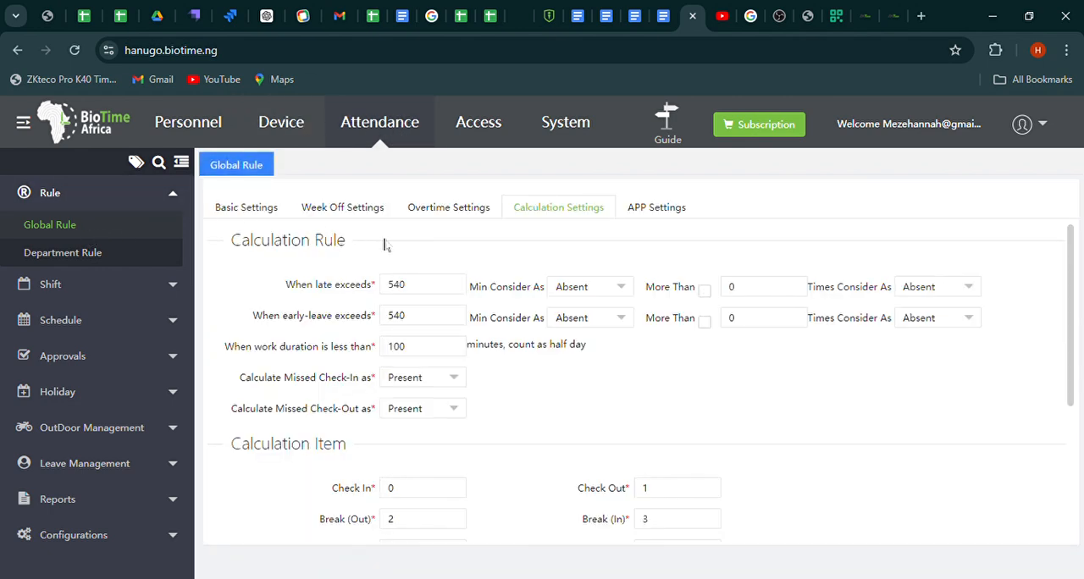
mouse_move(458, 211)
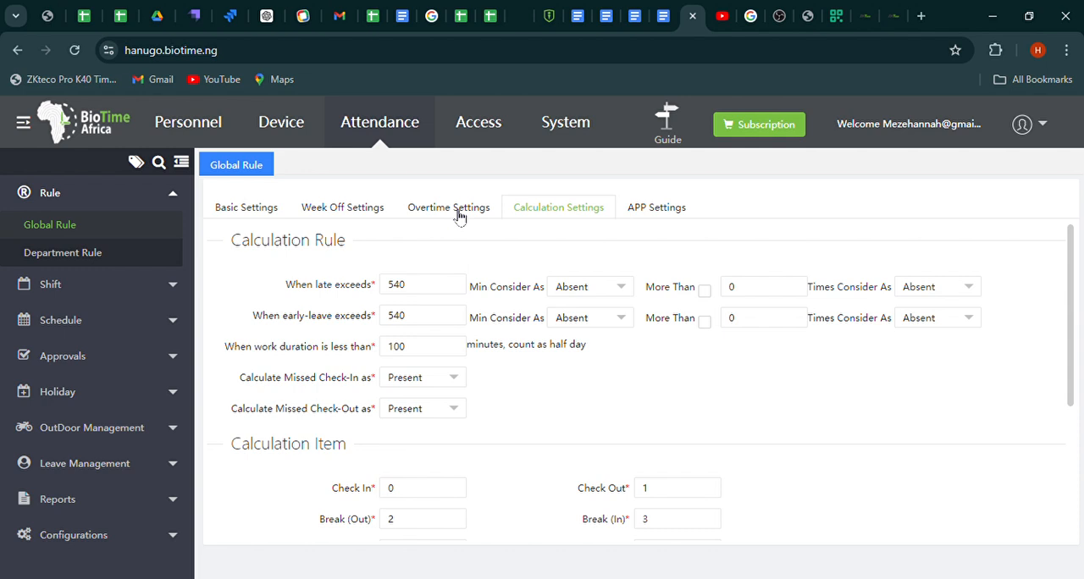
- In Overtime Settings, set the overtime rule to Calculate OT and save
left_click(448, 207)
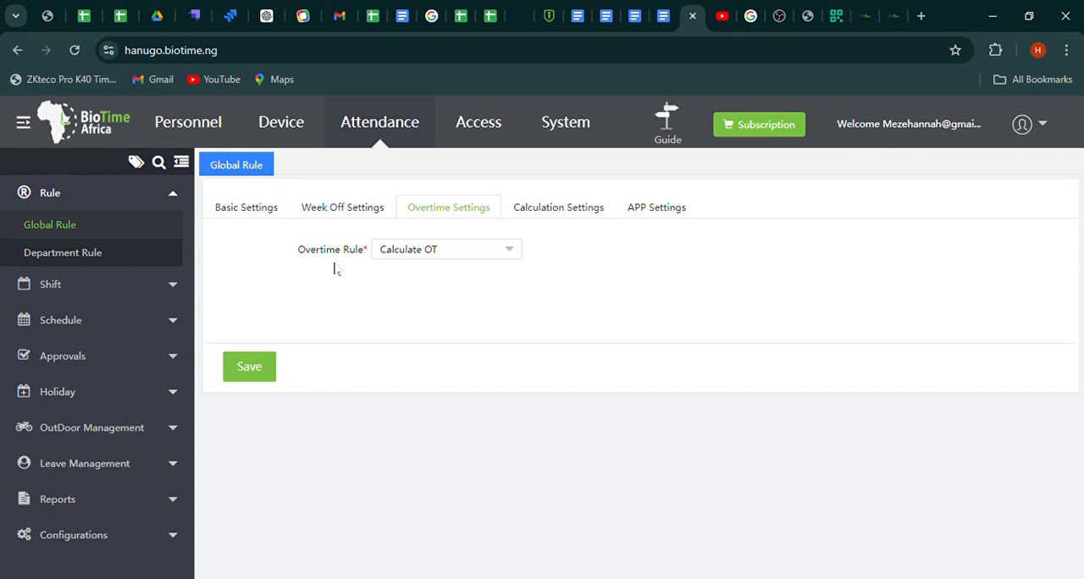
left_click(446, 249)
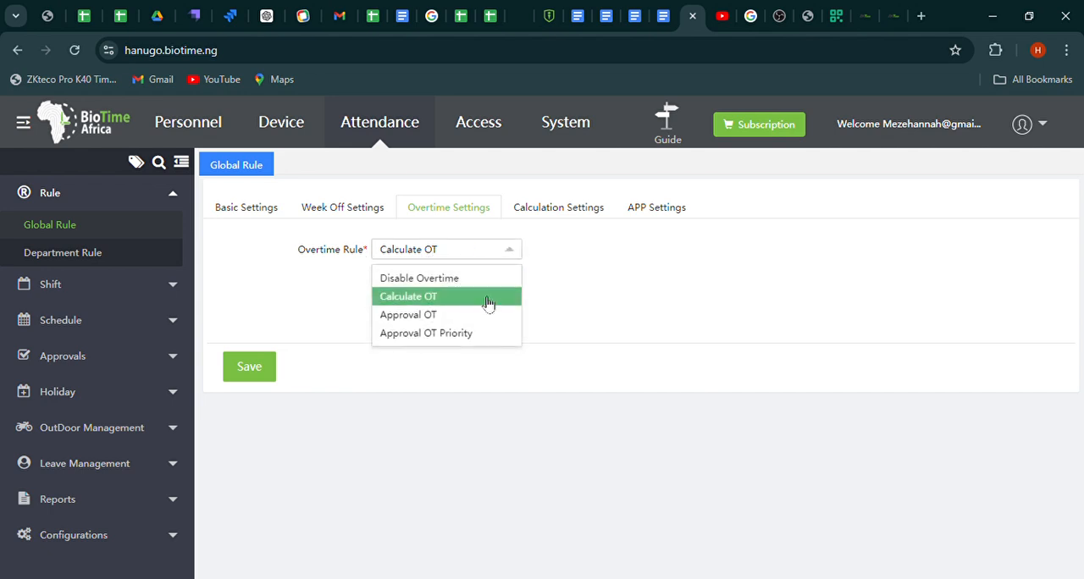
mouse_move(449, 320)
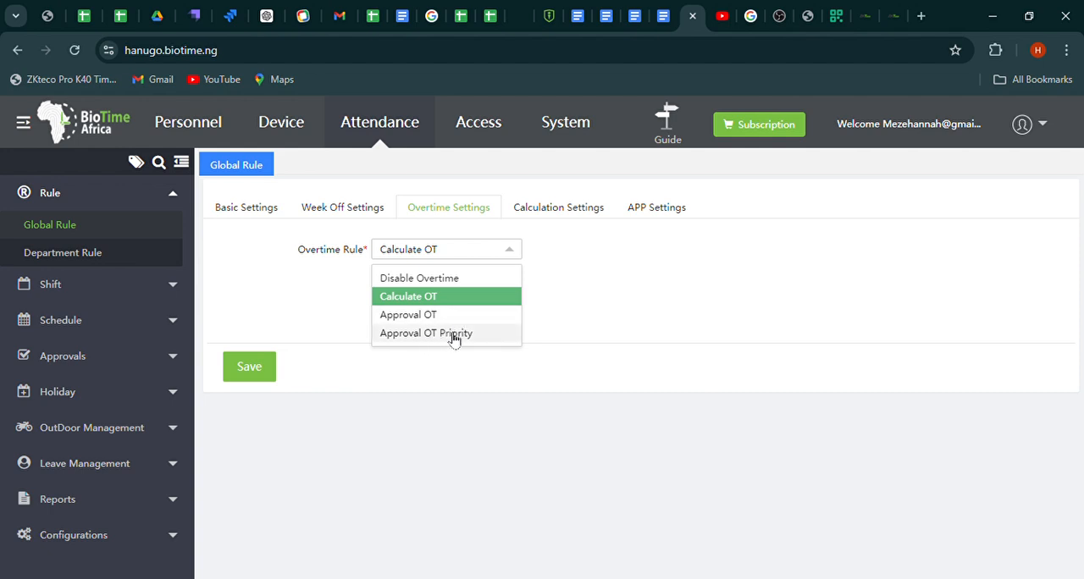
mouse_move(451, 301)
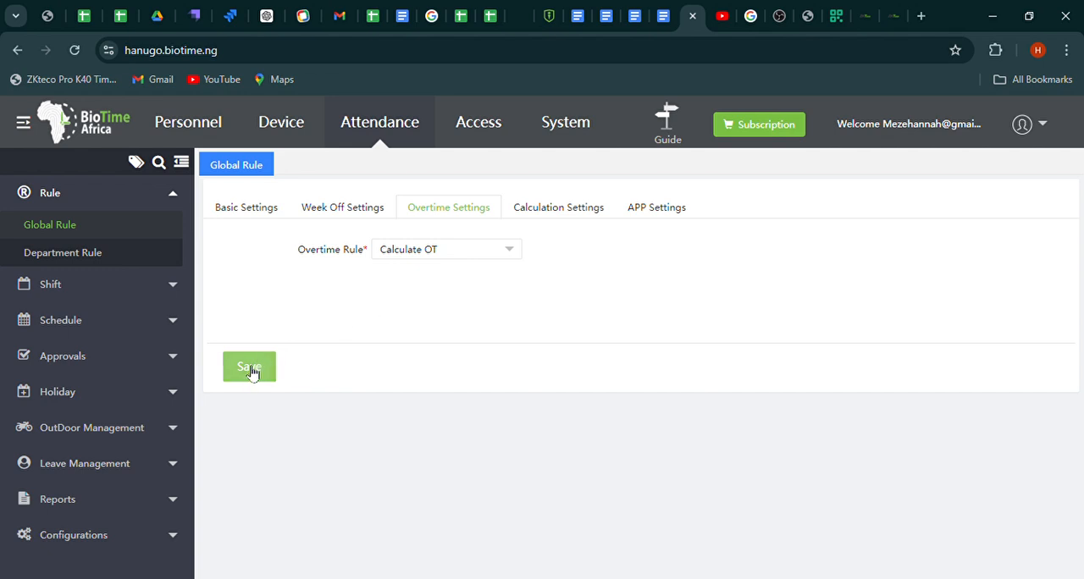
left_click(249, 366)
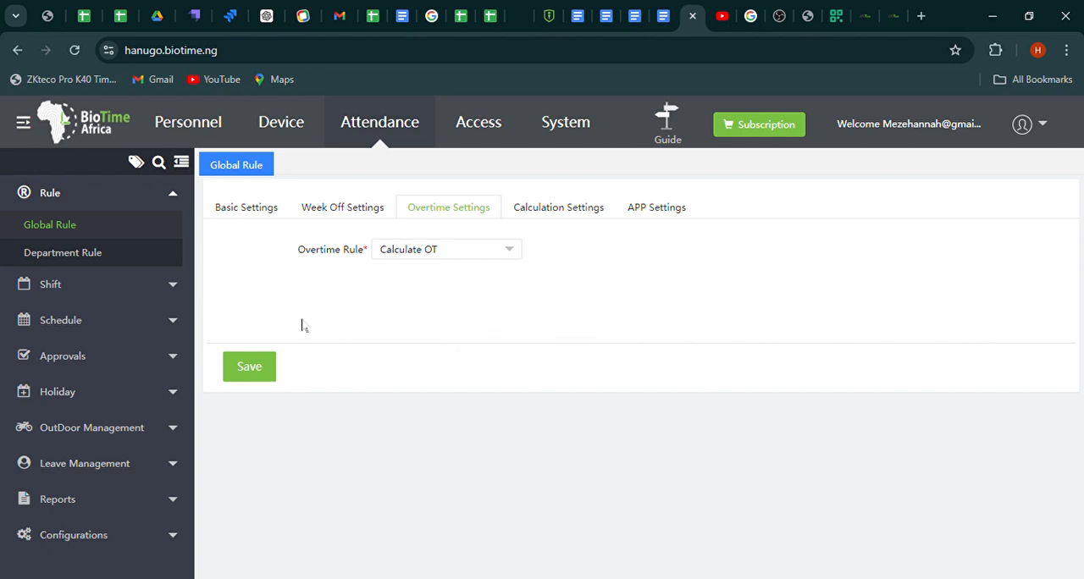
- Go to Shift > Timetable, listing Normal day, WEEKEND and General Time Table
left_click(50, 284)
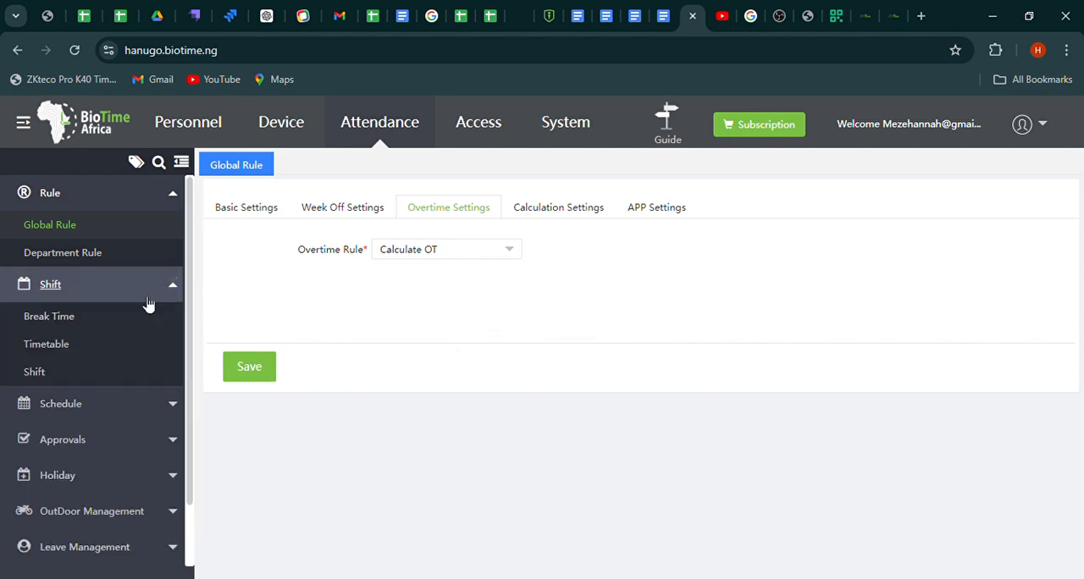
left_click(46, 344)
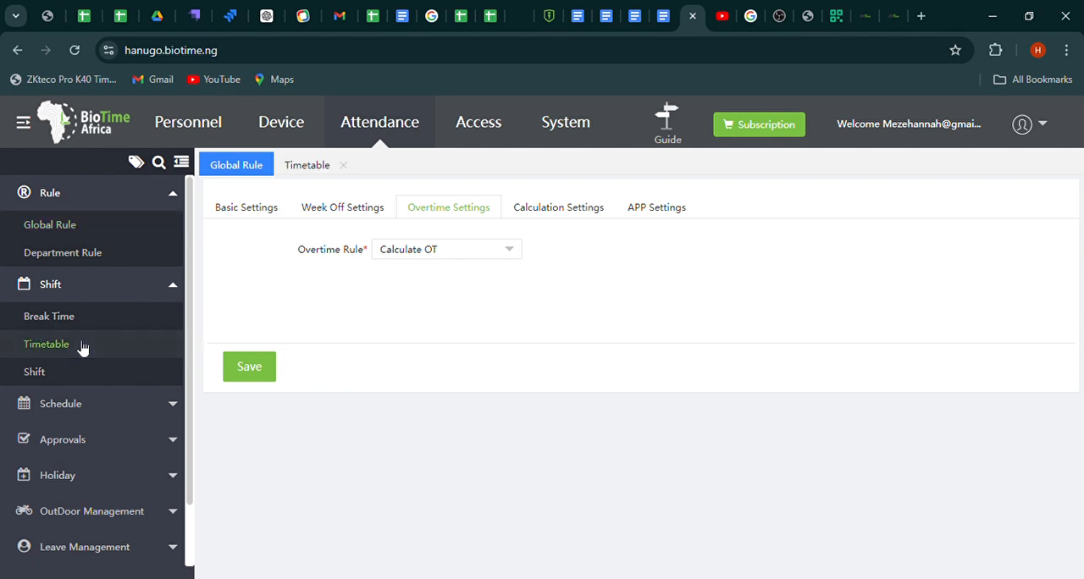
left_click(46, 344)
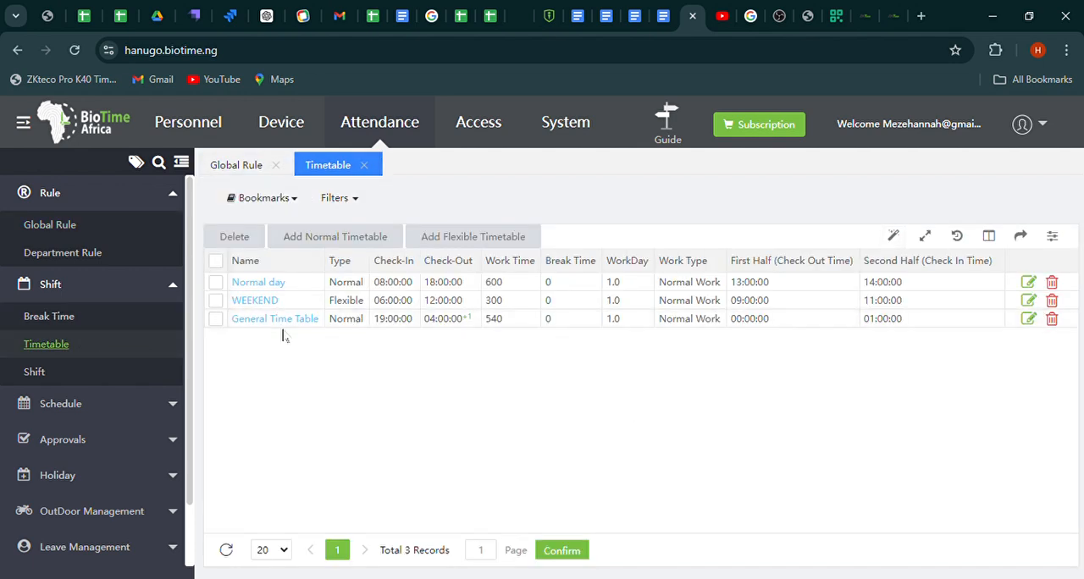
mouse_move(272, 288)
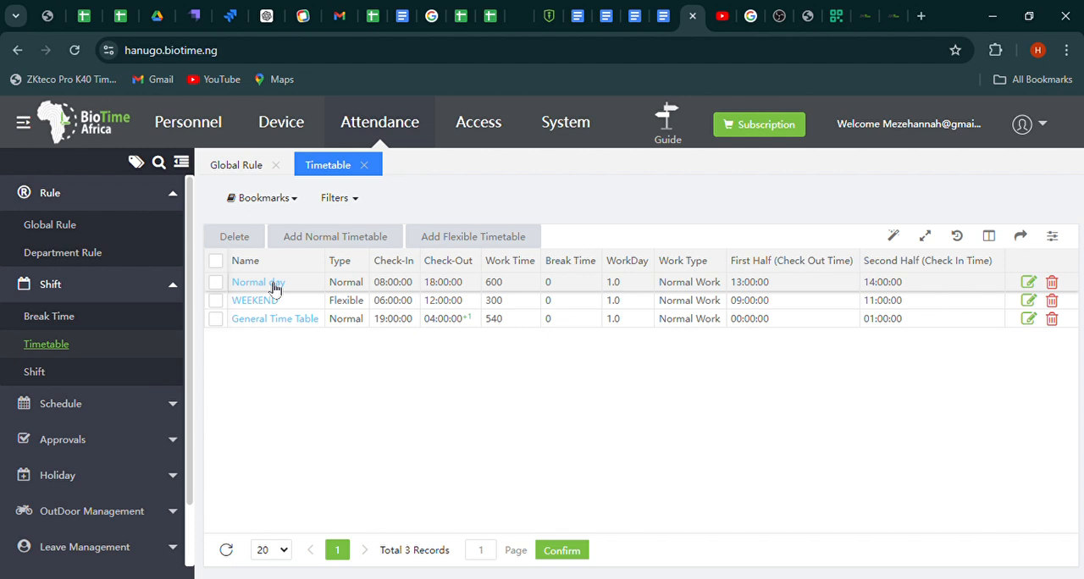
mouse_move(275, 282)
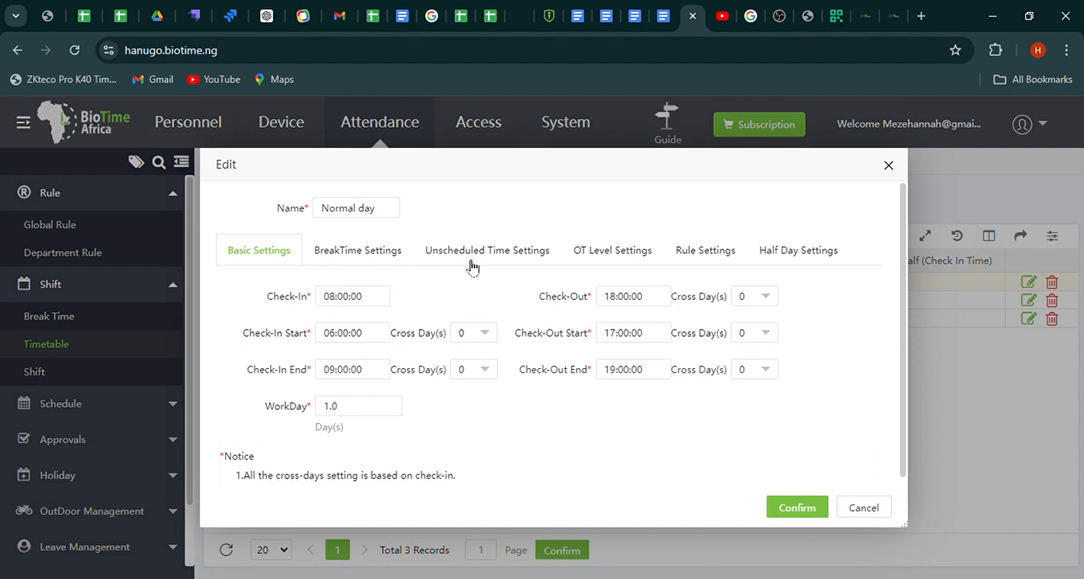
mouse_move(367, 254)
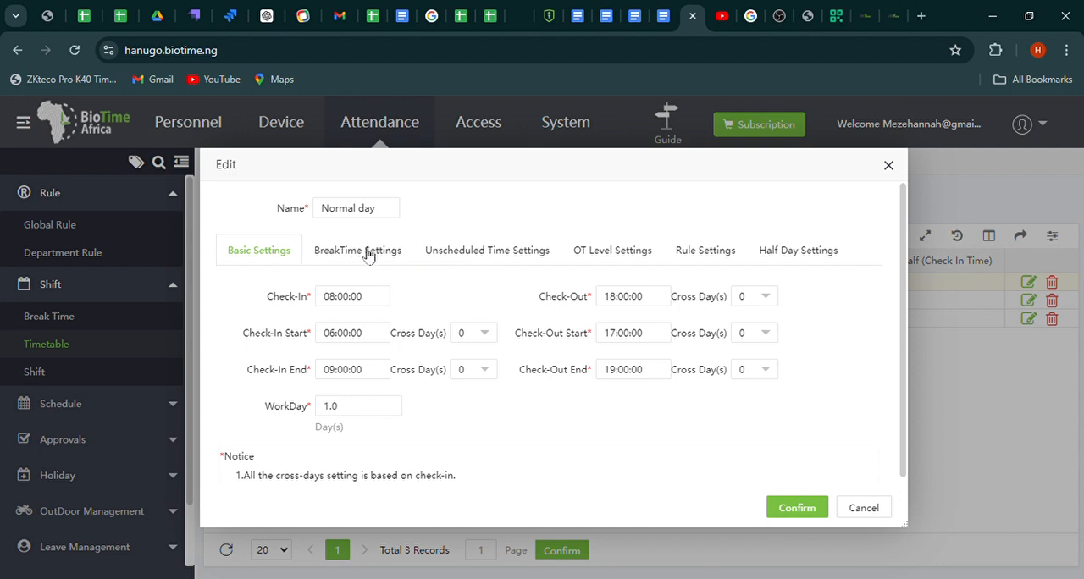
mouse_move(495, 268)
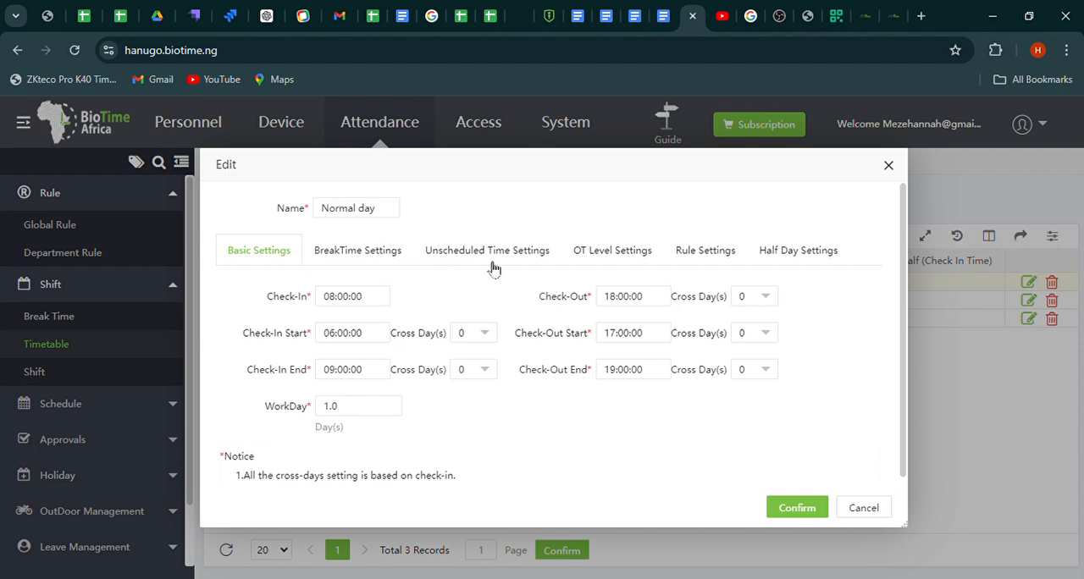
mouse_move(599, 256)
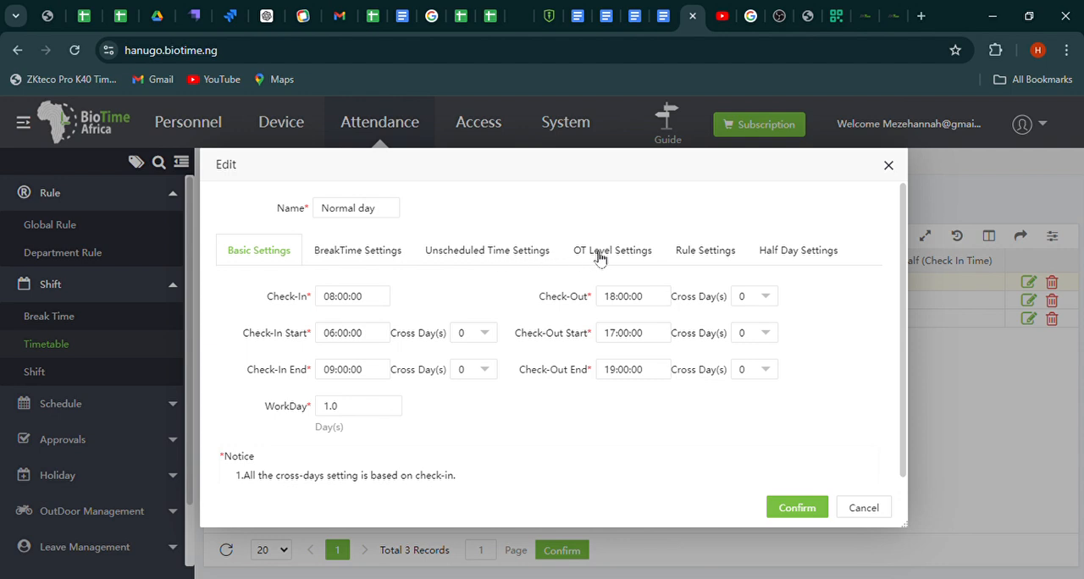
mouse_move(616, 263)
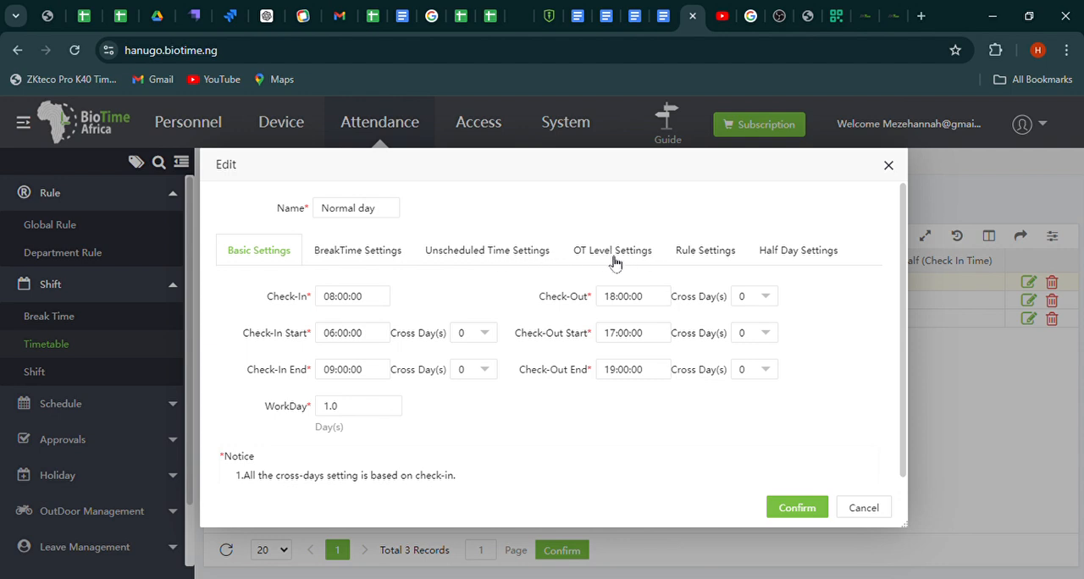
mouse_move(628, 256)
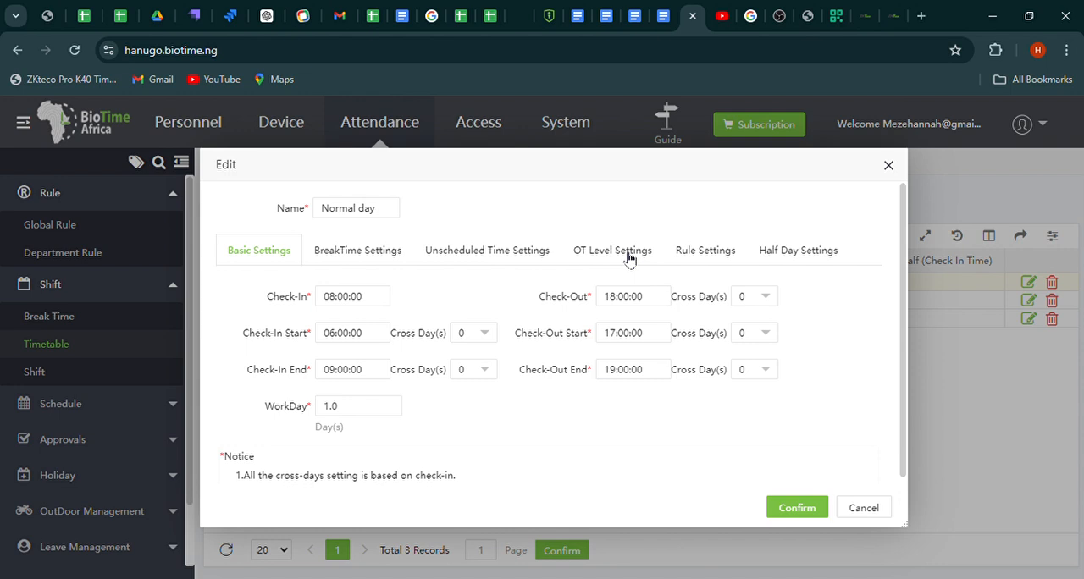
- In Normal day's OT Level Settings, change OT Level from Ignore to a Depends On option
left_click(612, 249)
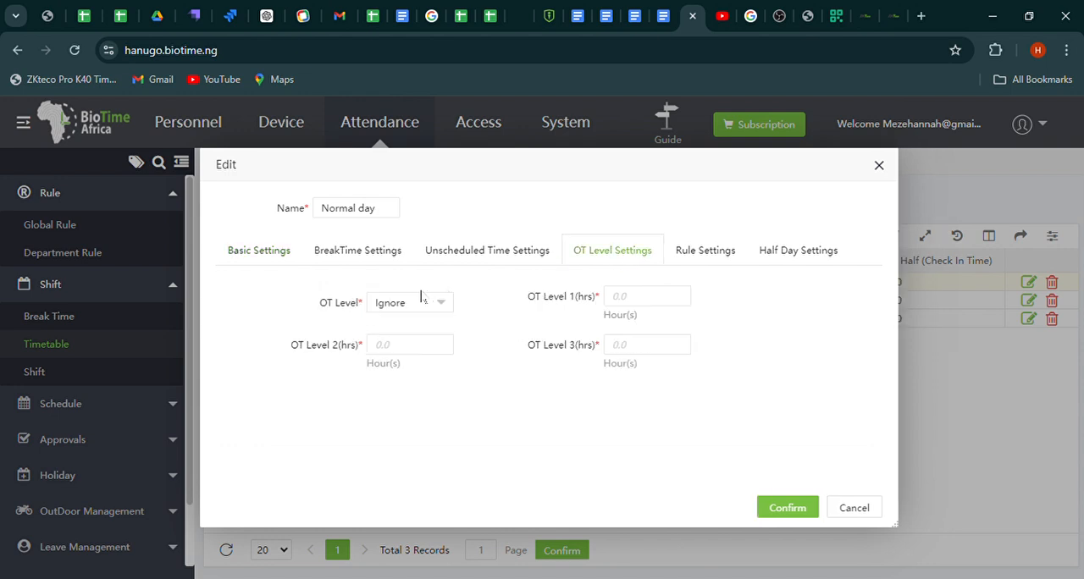
mouse_move(448, 334)
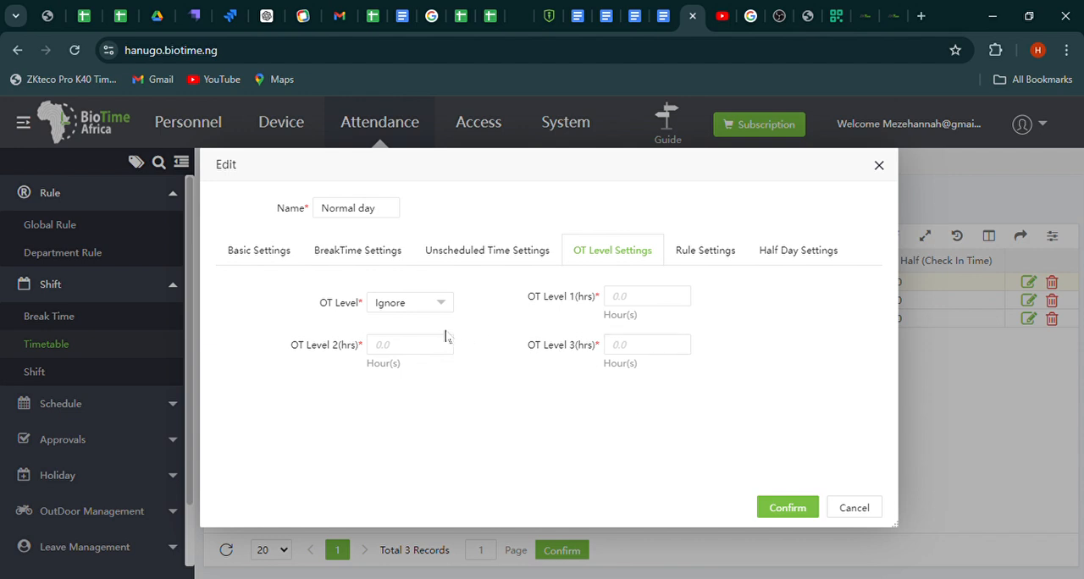
mouse_move(414, 308)
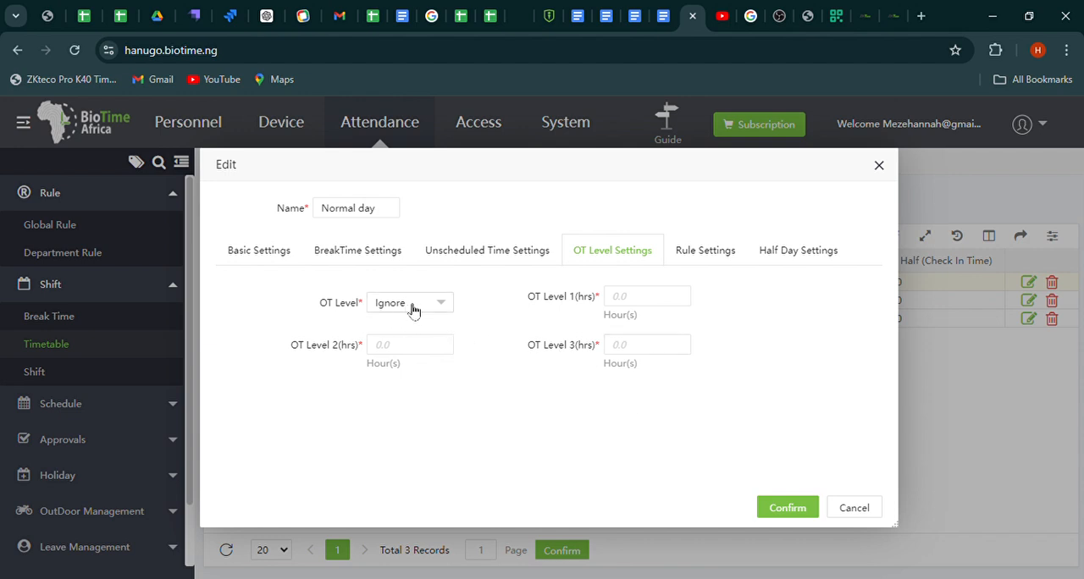
left_click(409, 302)
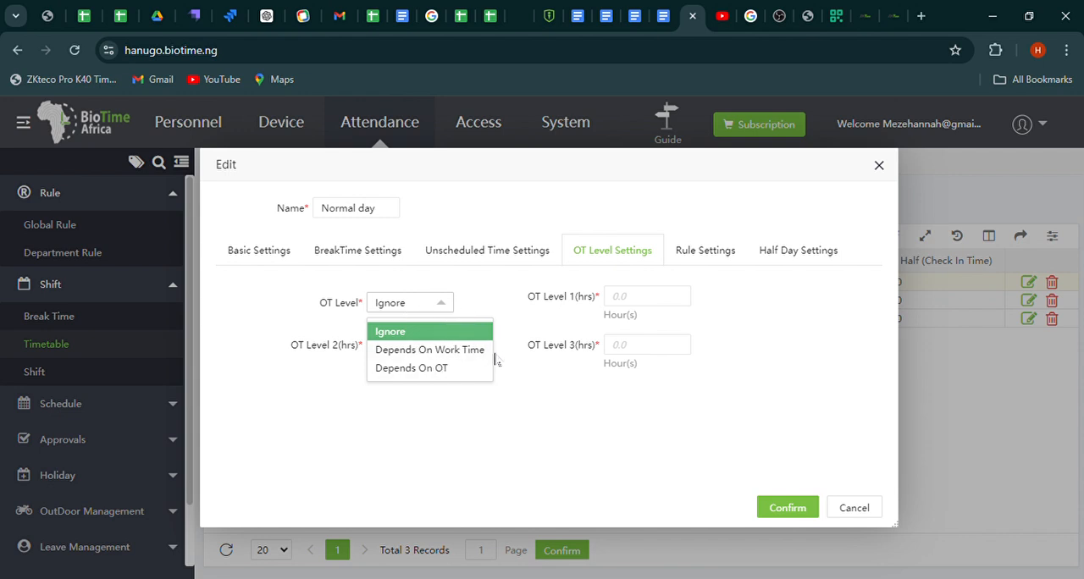
mouse_move(457, 368)
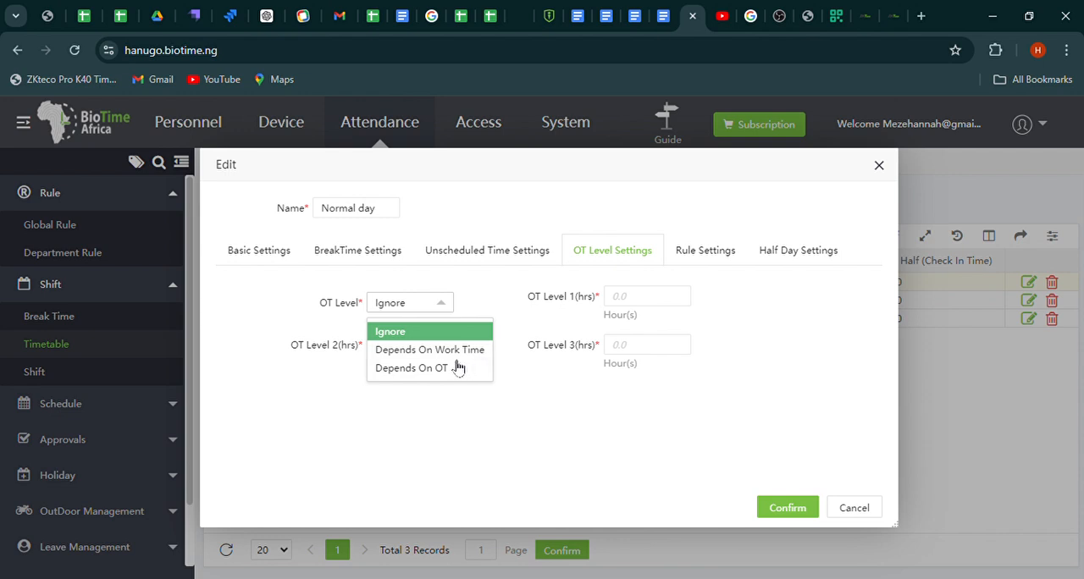
mouse_move(450, 362)
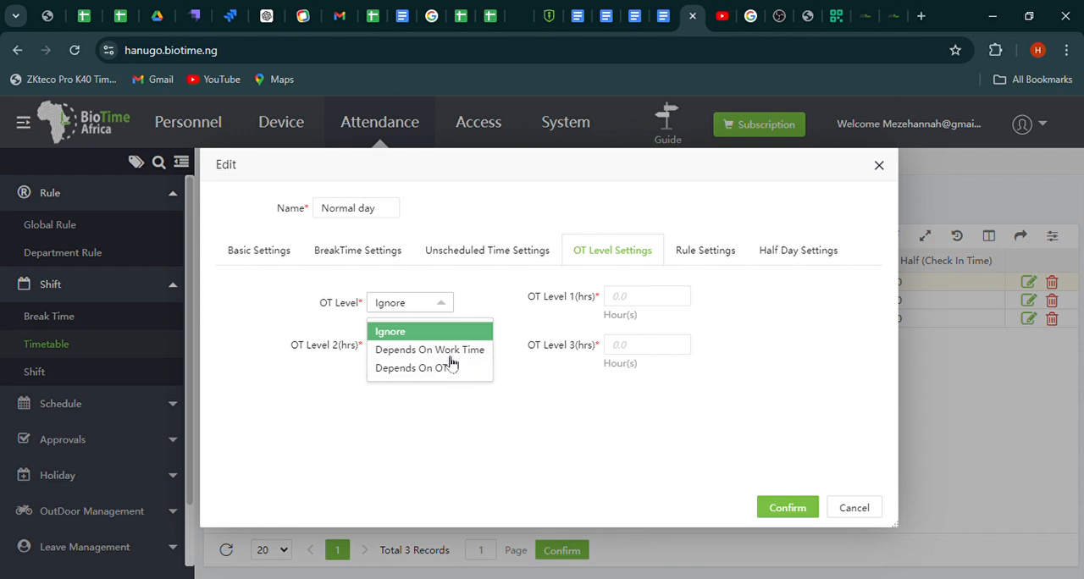
mouse_move(462, 354)
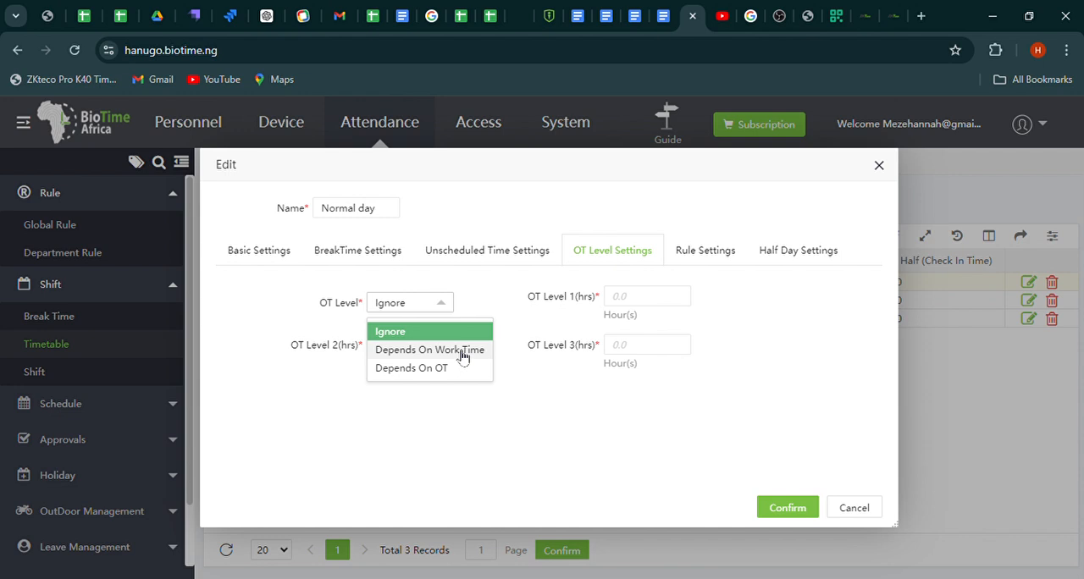
left_click(430, 348)
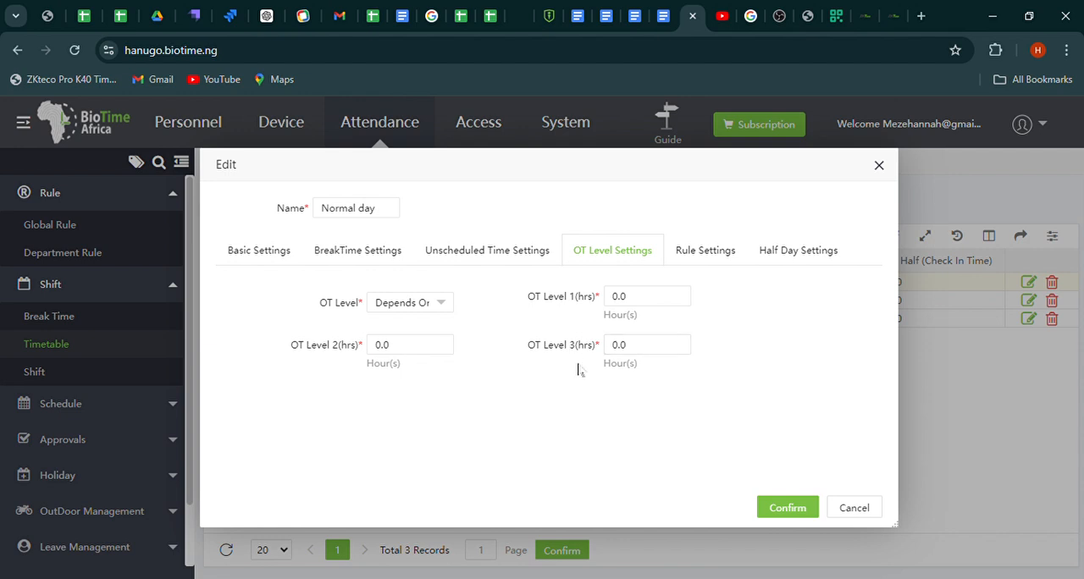
mouse_move(542, 370)
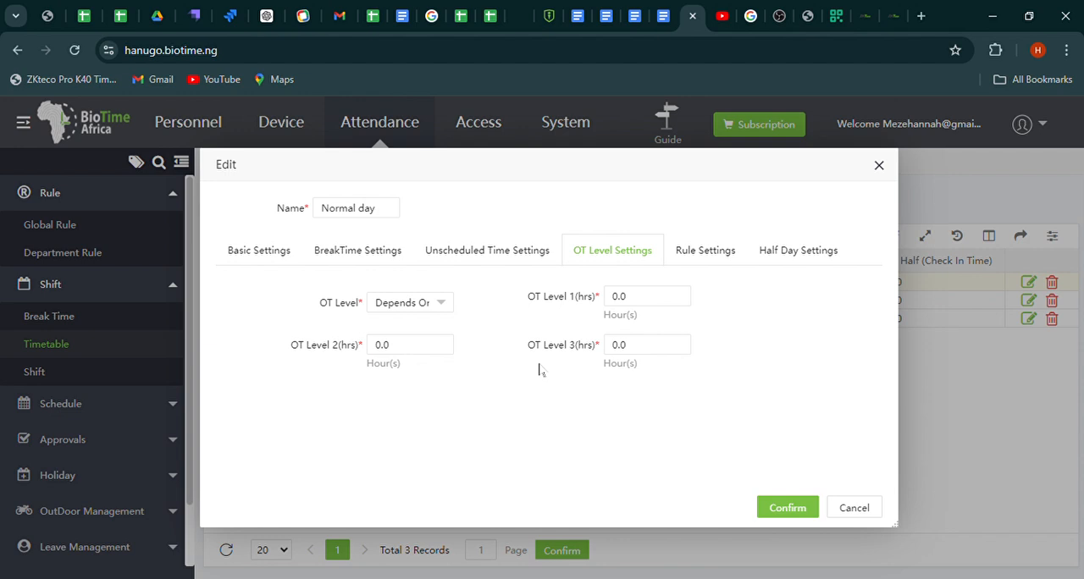
mouse_move(612, 326)
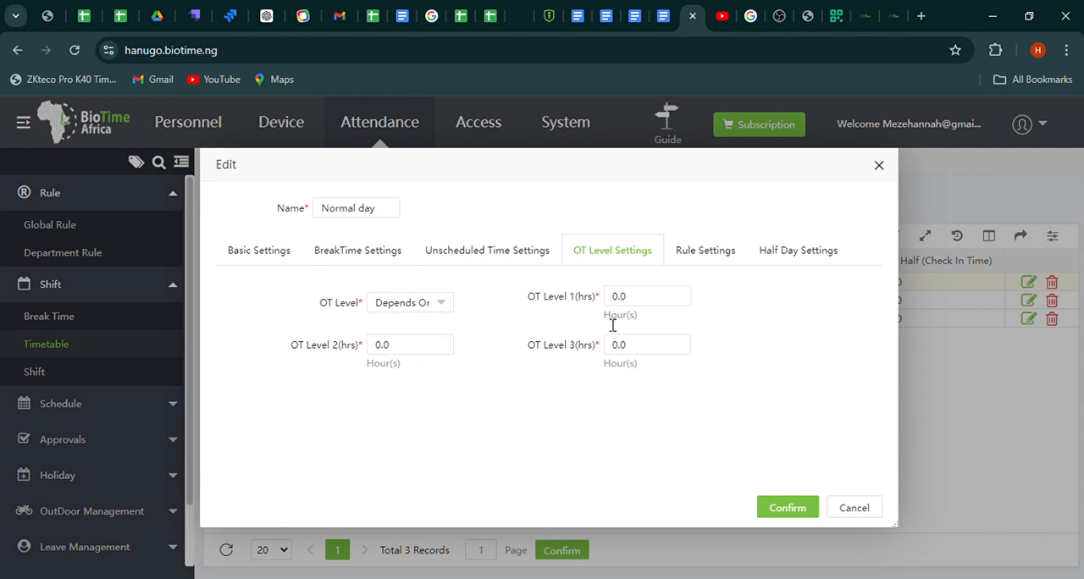
- Enter OT Level 1–3 hours of 2, 4 and 6 and confirm the Normal day timetable
left_click(644, 296)
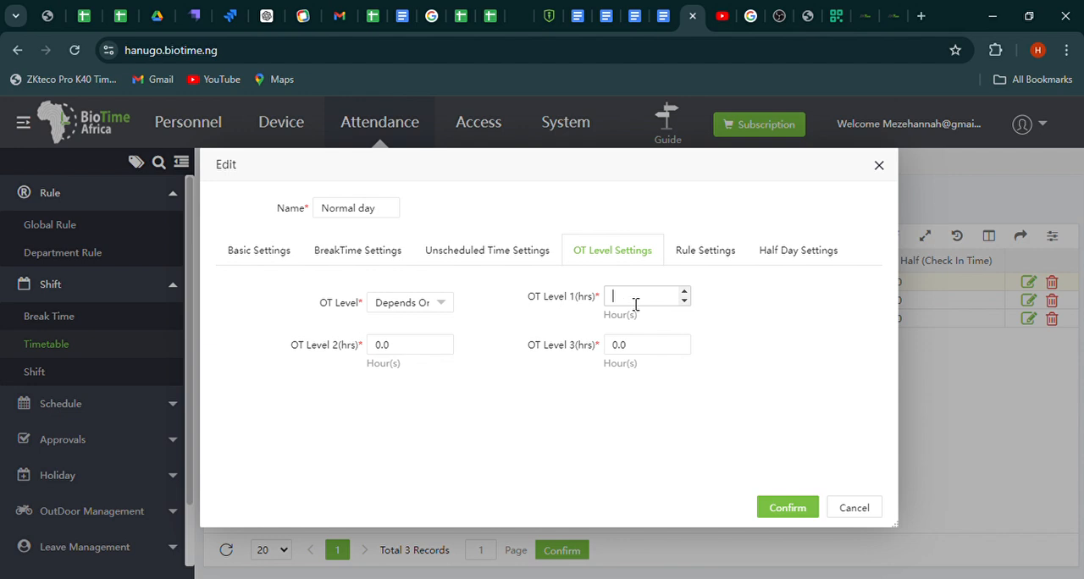
type("2")
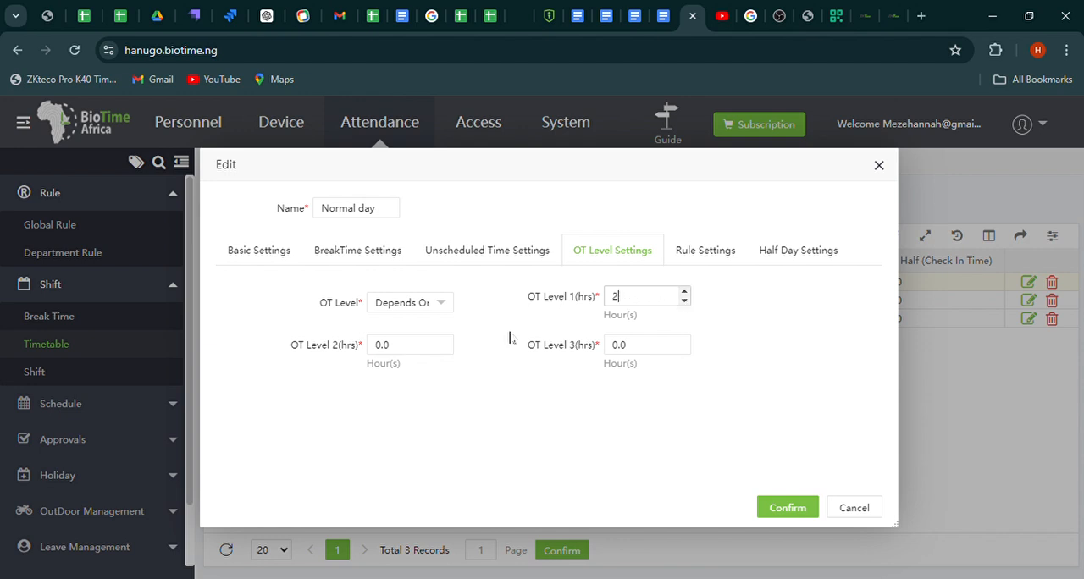
left_click(405, 343)
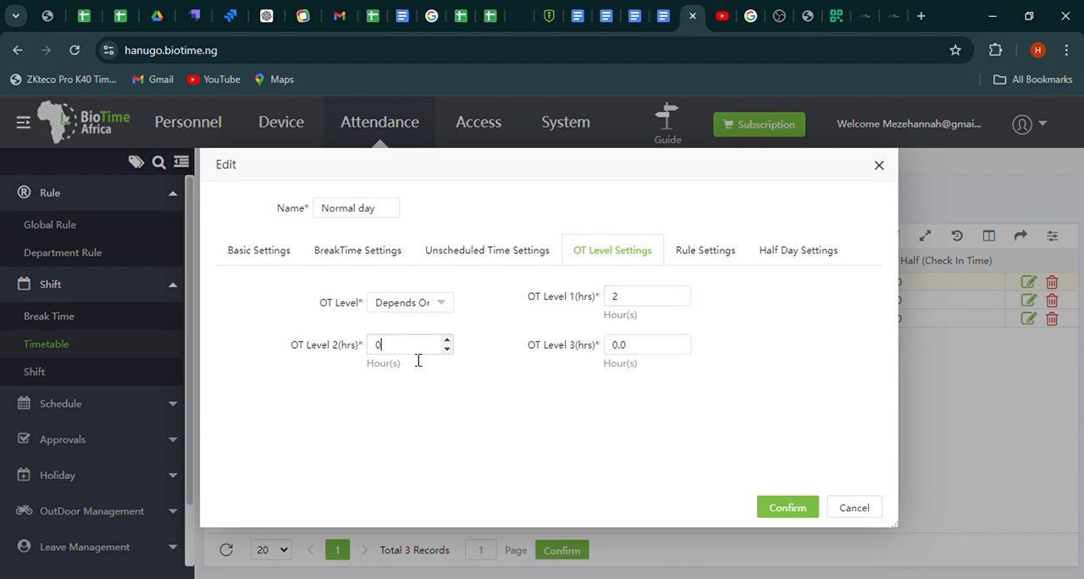
type("4")
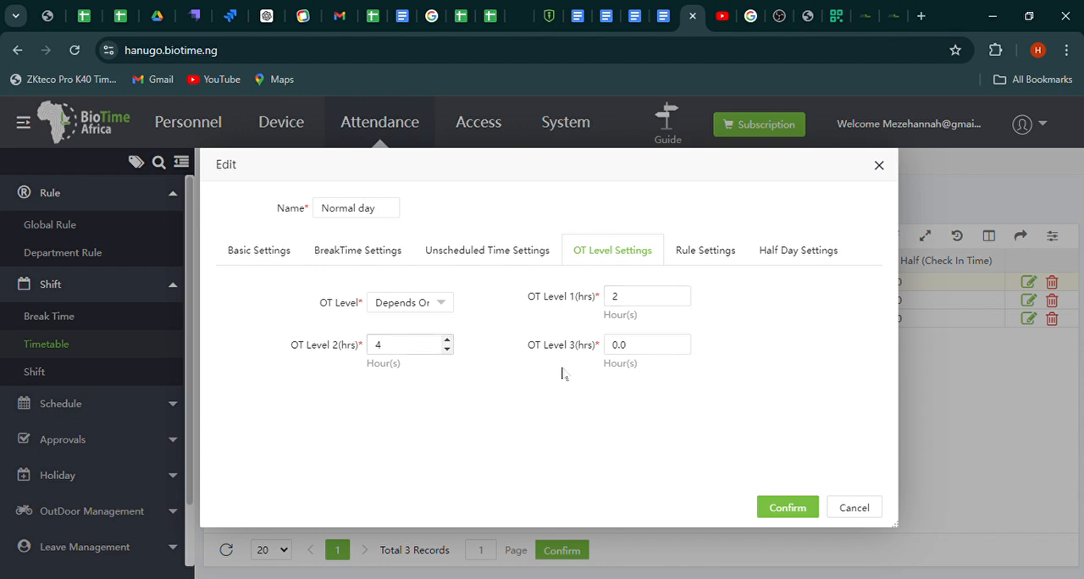
left_click(643, 345)
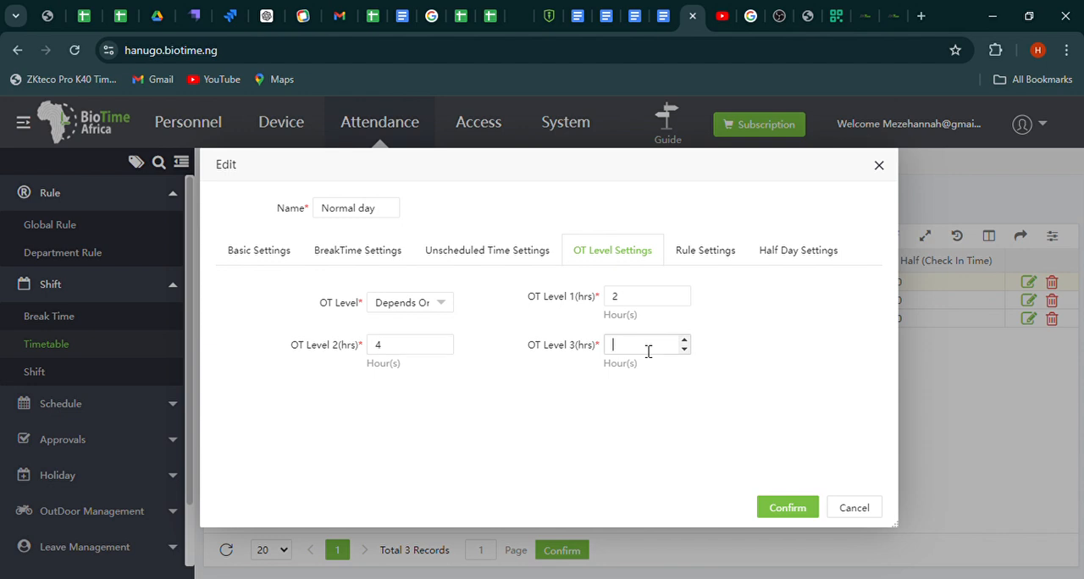
type("6")
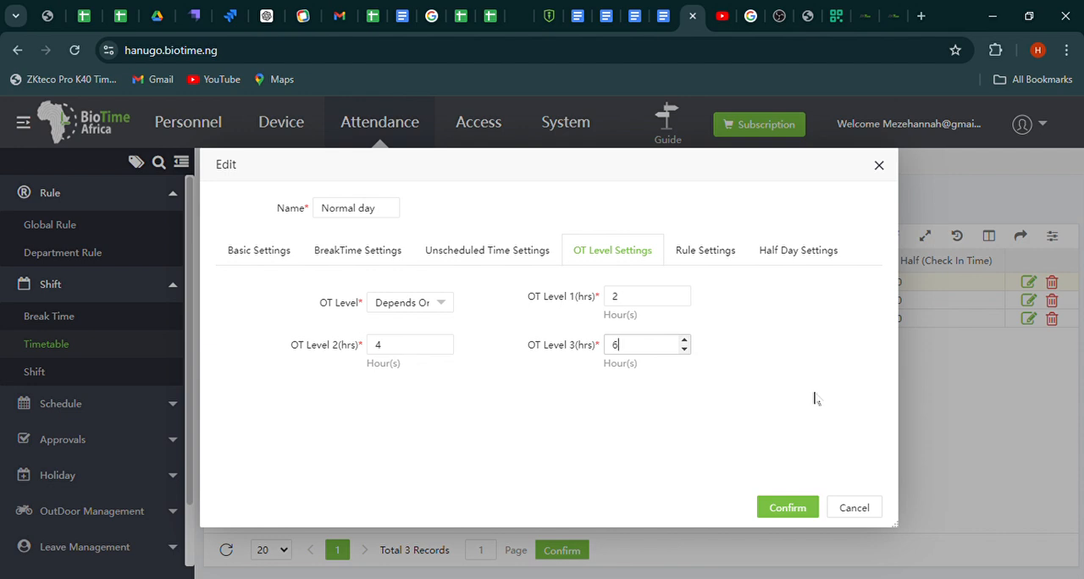
mouse_move(786, 410)
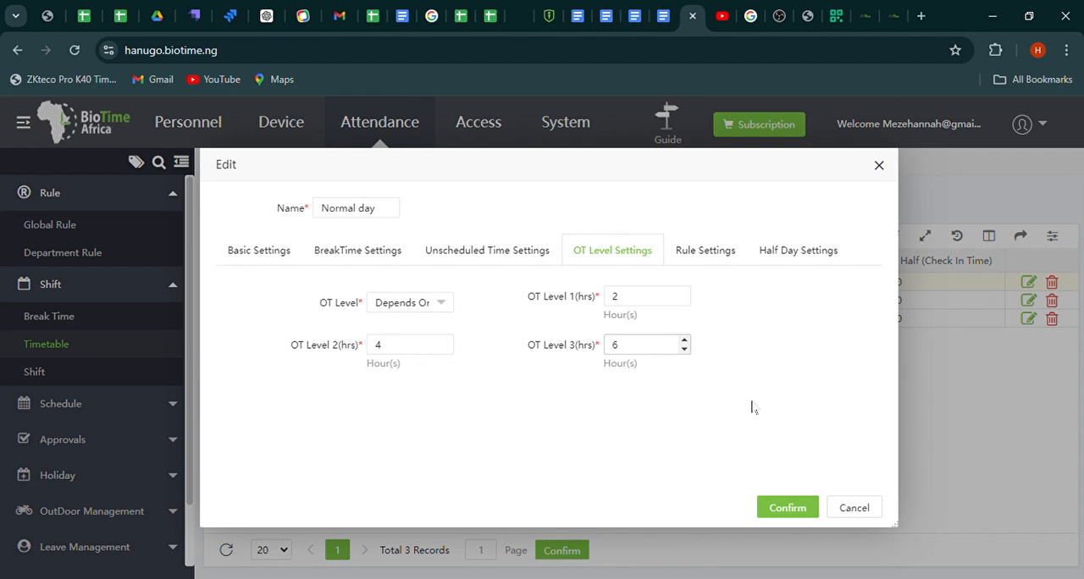
mouse_move(569, 377)
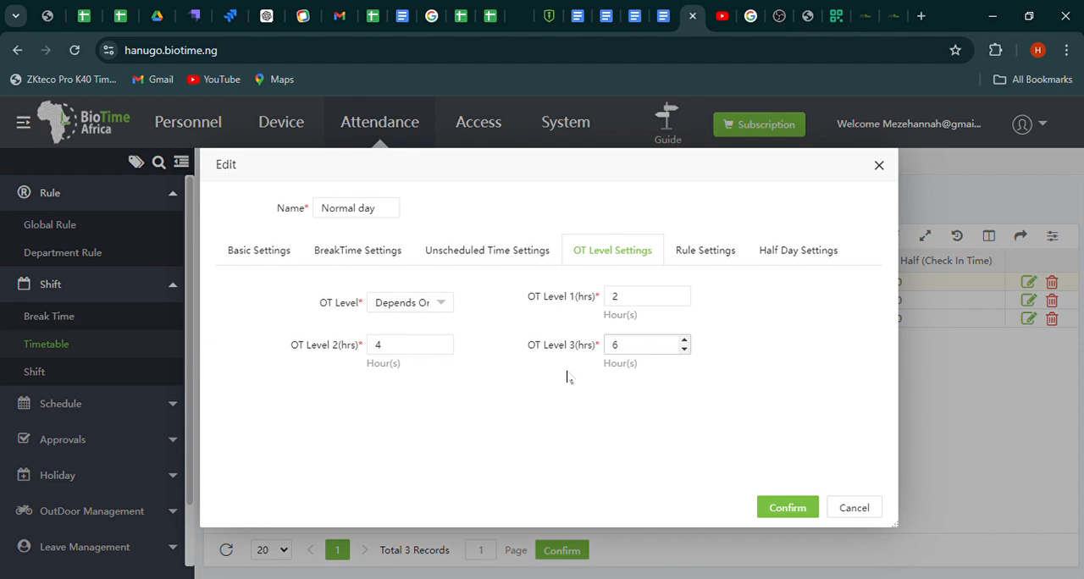
mouse_move(615, 250)
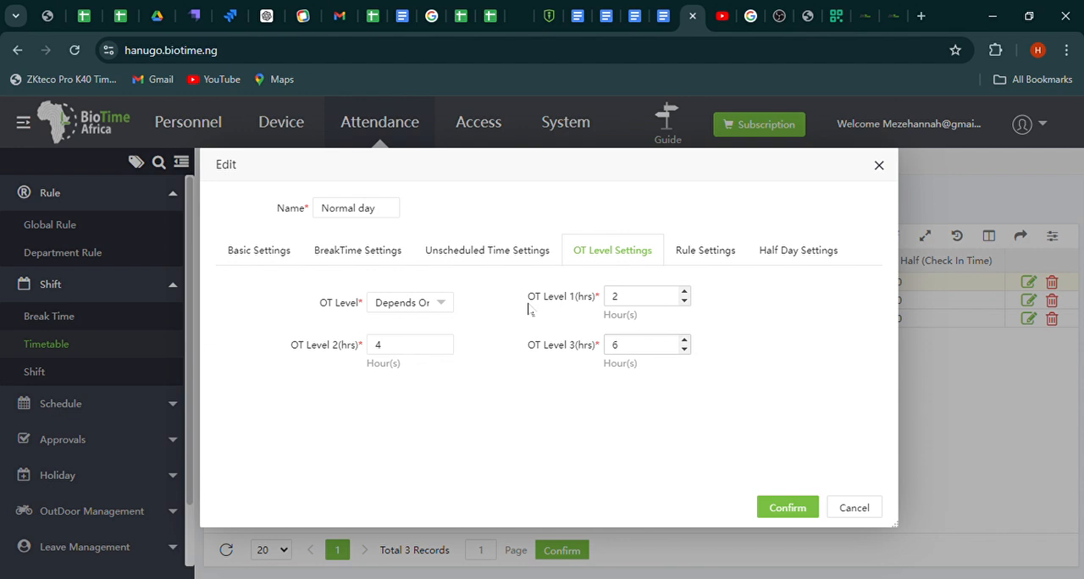
left_click(639, 344)
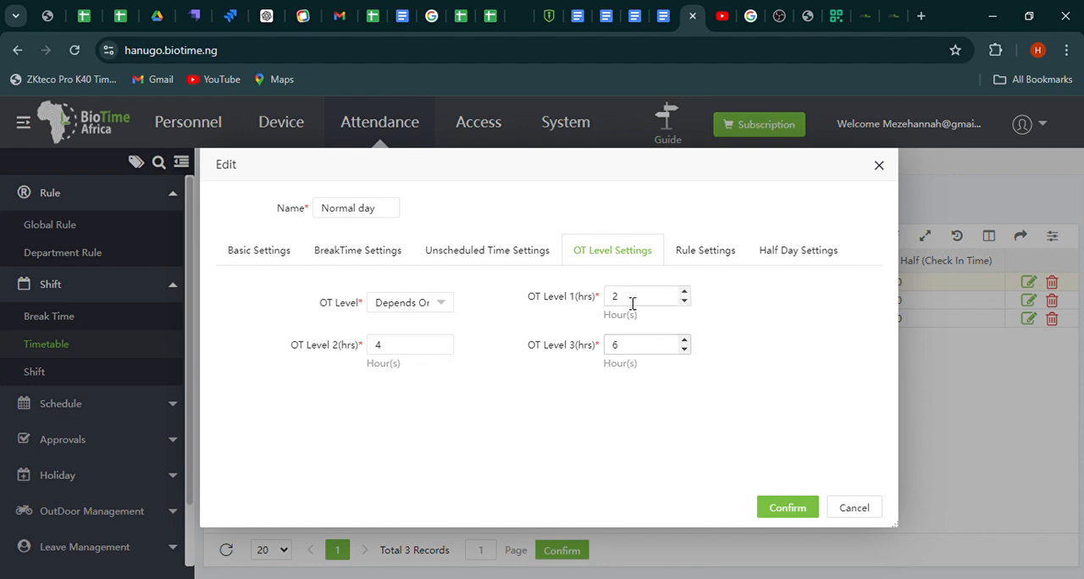
mouse_move(615, 311)
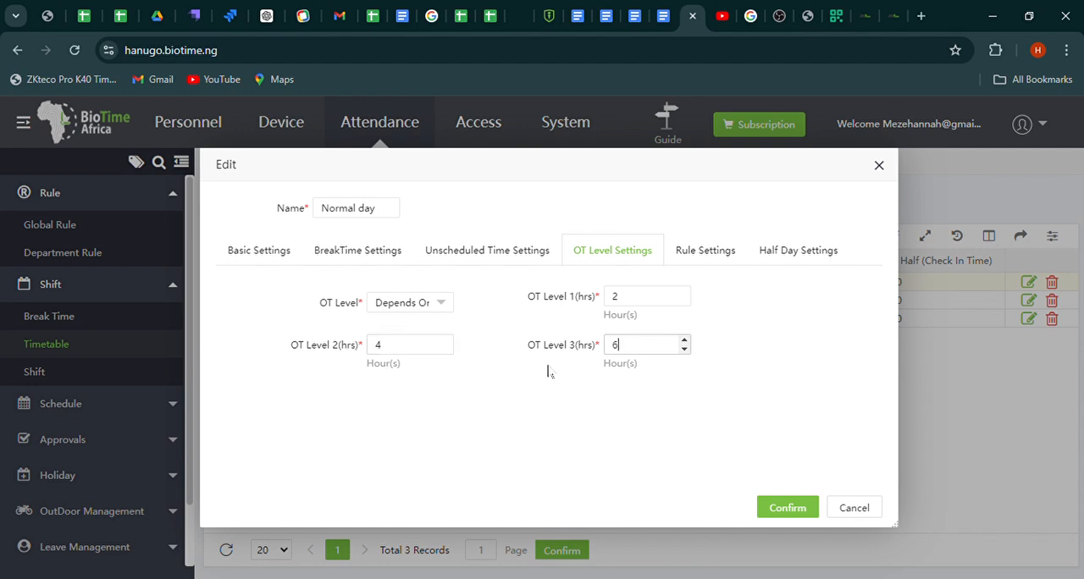
mouse_move(579, 356)
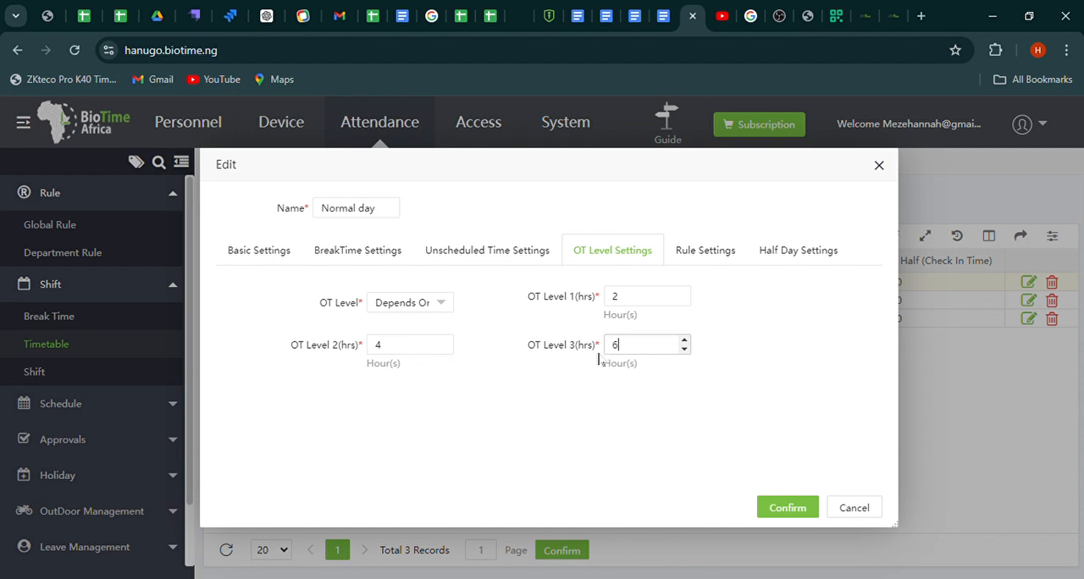
mouse_move(688, 401)
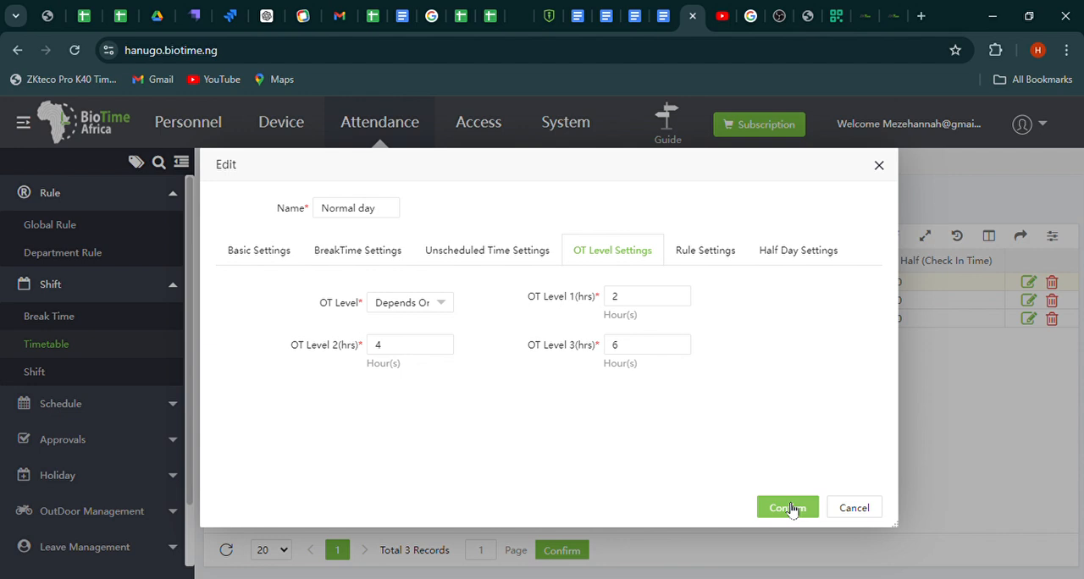
left_click(787, 507)
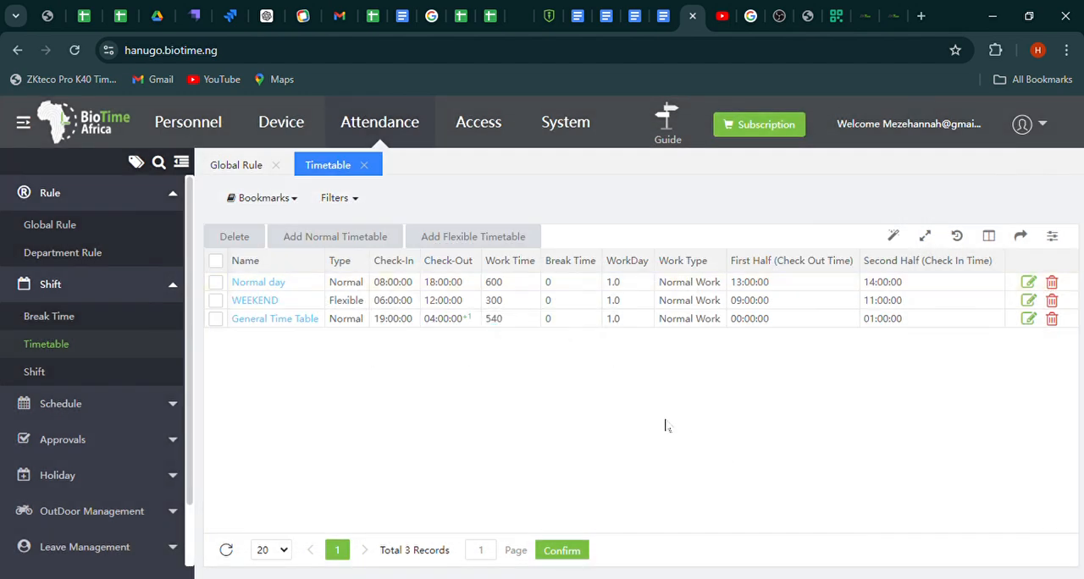